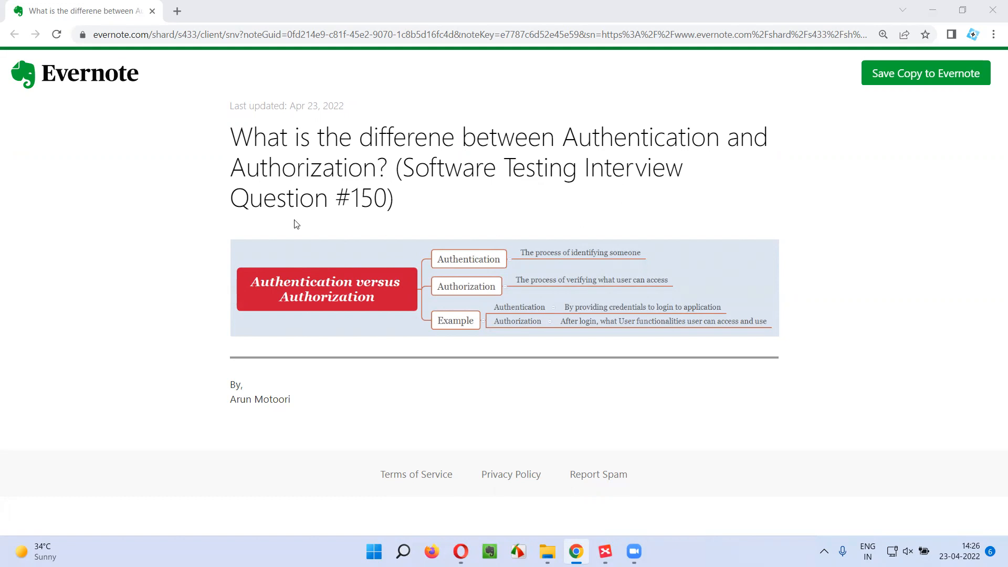
Step: Expand both branches: Authentication means identifying someone, Authorization means verifying what the user can access
double_click(367, 197)
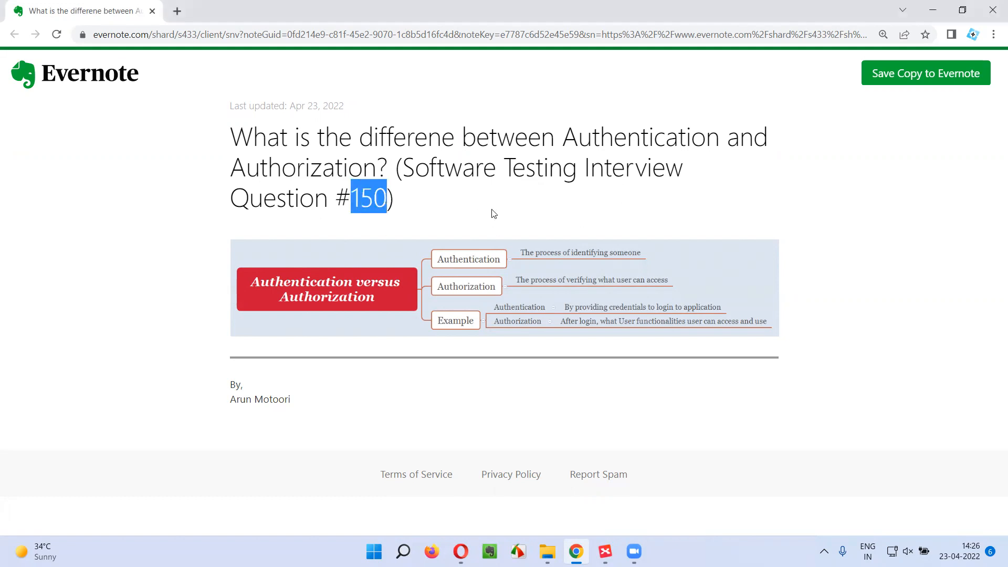
double_click(579, 137)
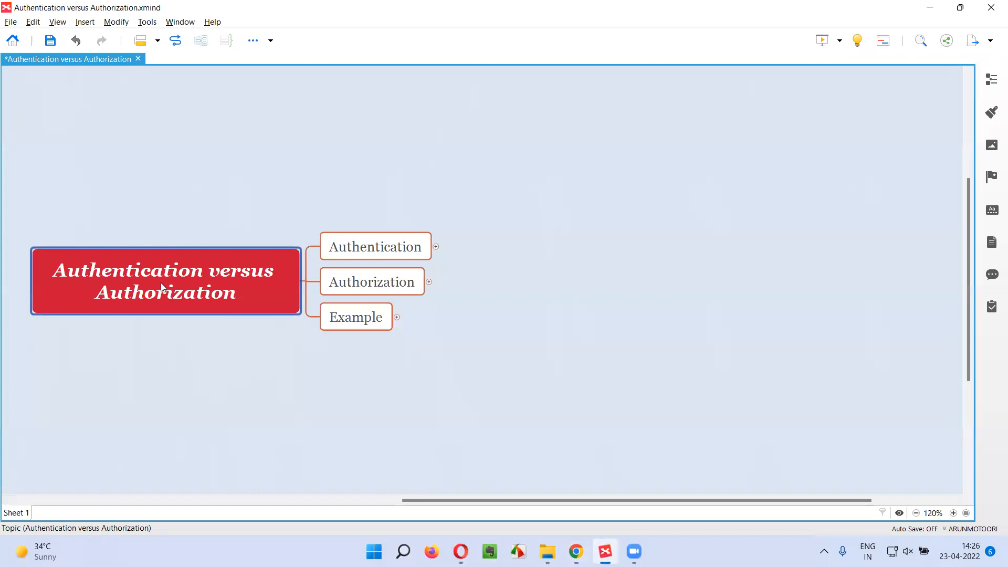
mouse_move(315, 261)
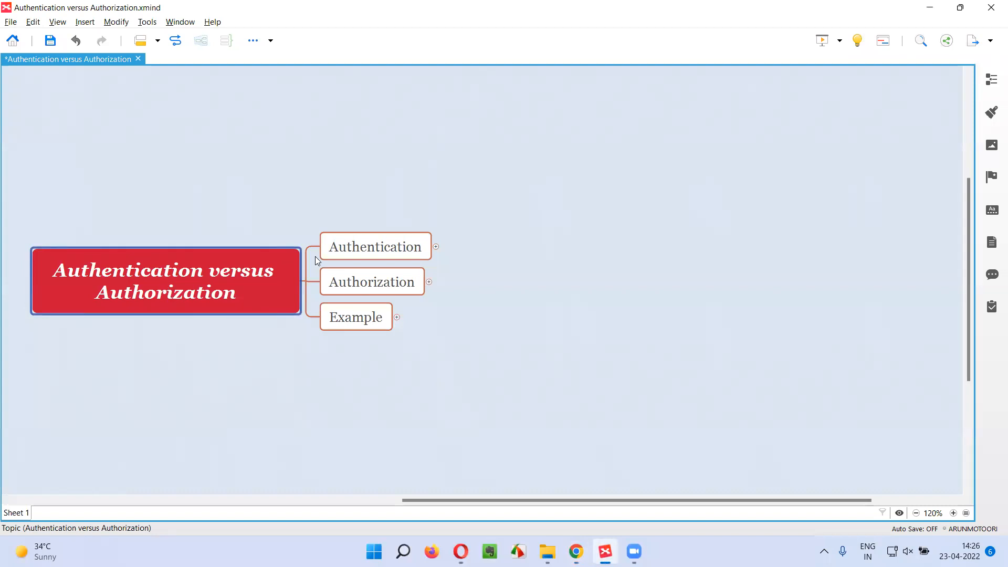
click(435, 247)
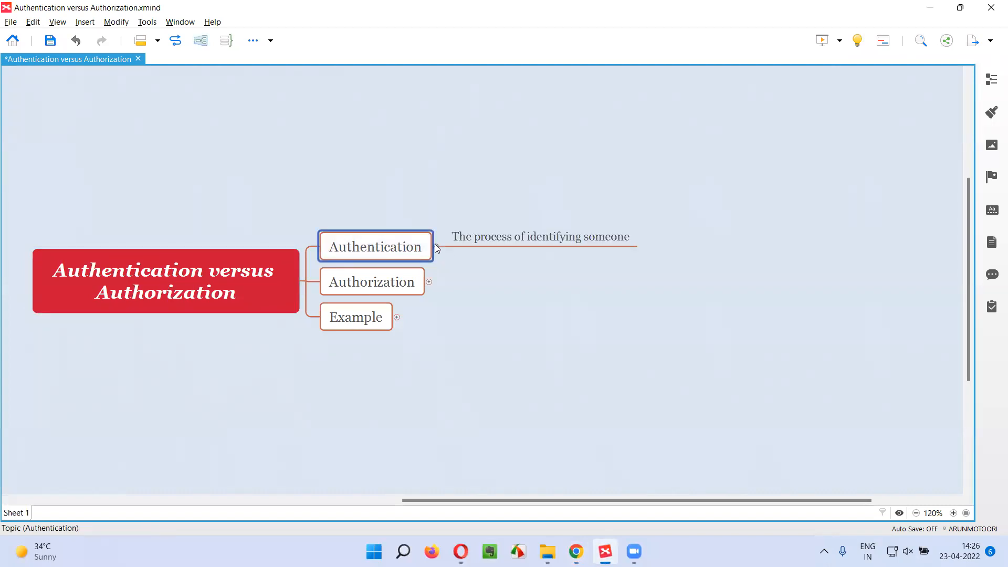
click(540, 236)
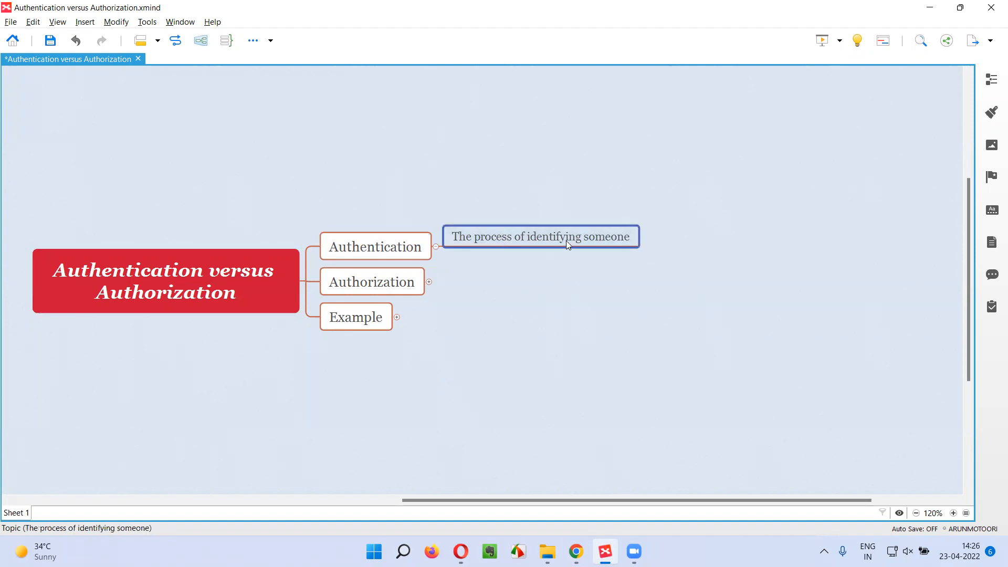
mouse_move(546, 246)
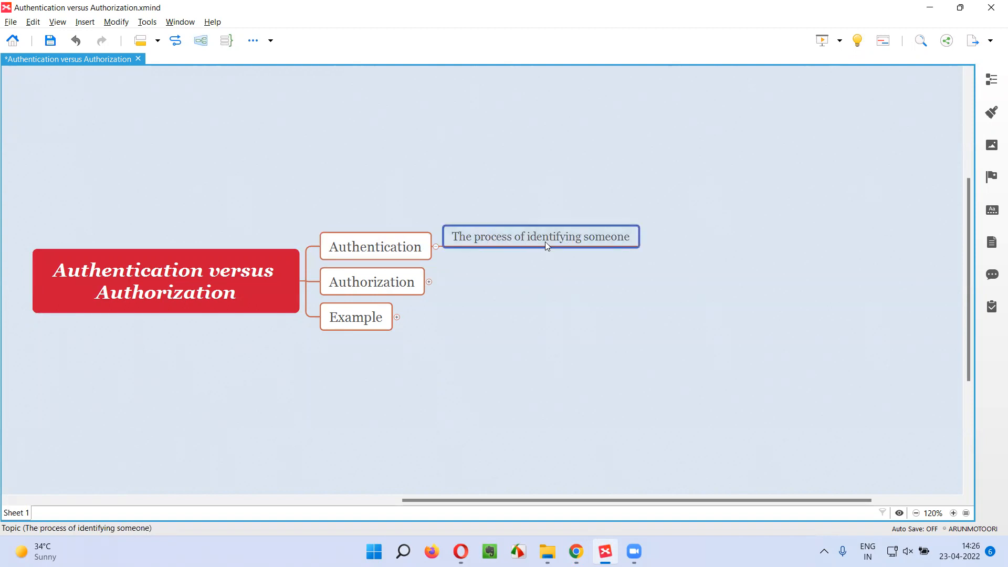
click(375, 246)
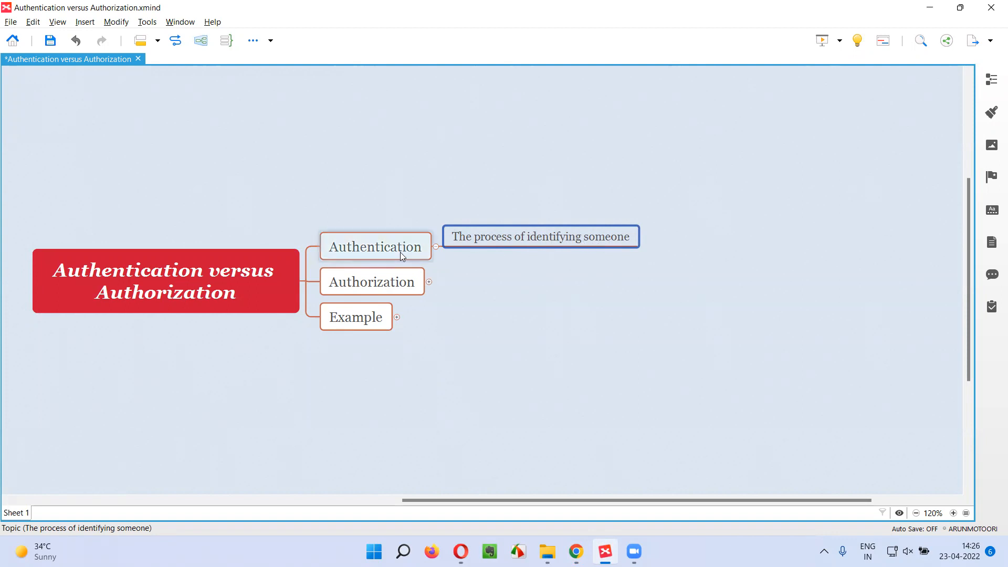
click(372, 282)
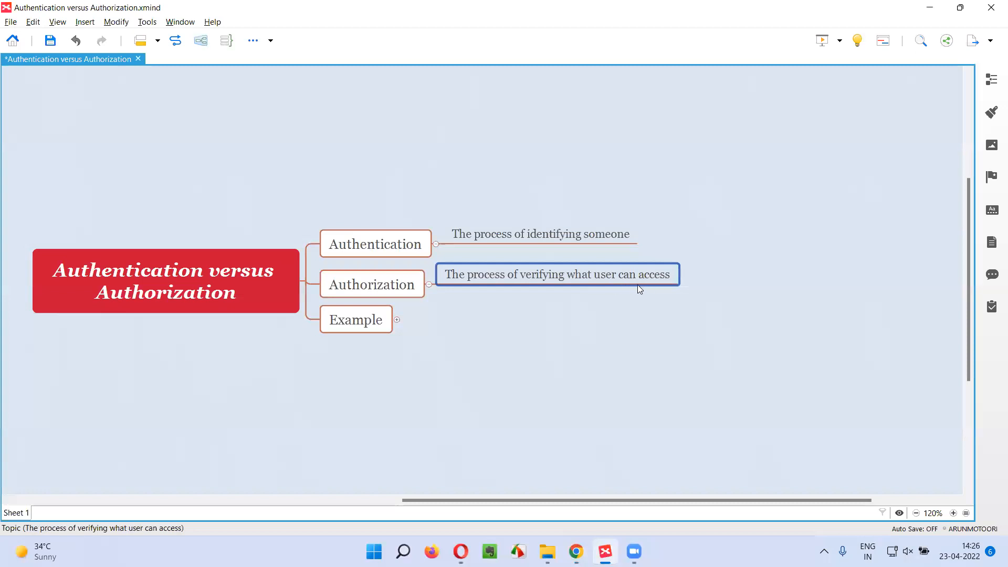
mouse_move(477, 288)
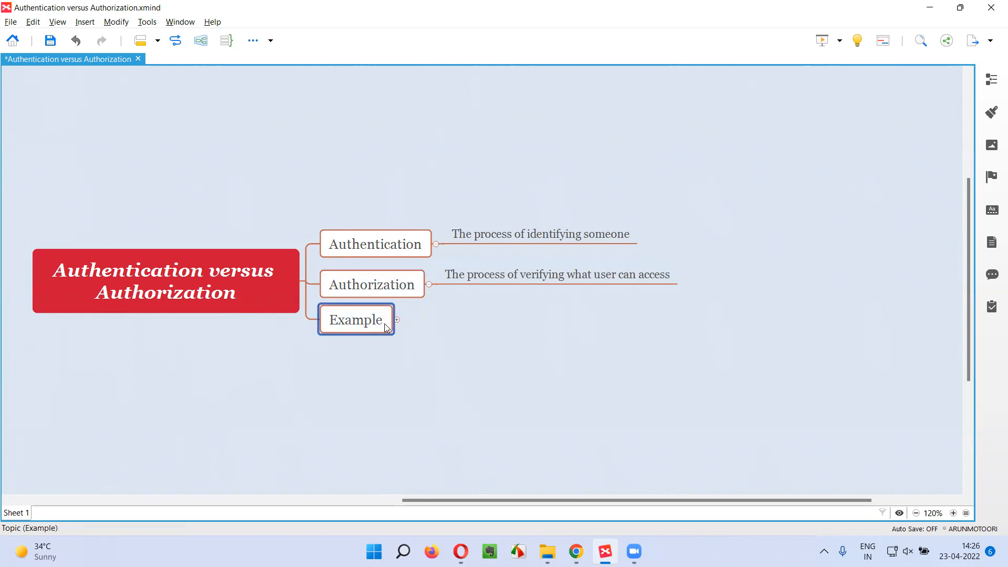
Step: Expand the Example branch to show 'By providing credentials to login to application'
click(374, 243)
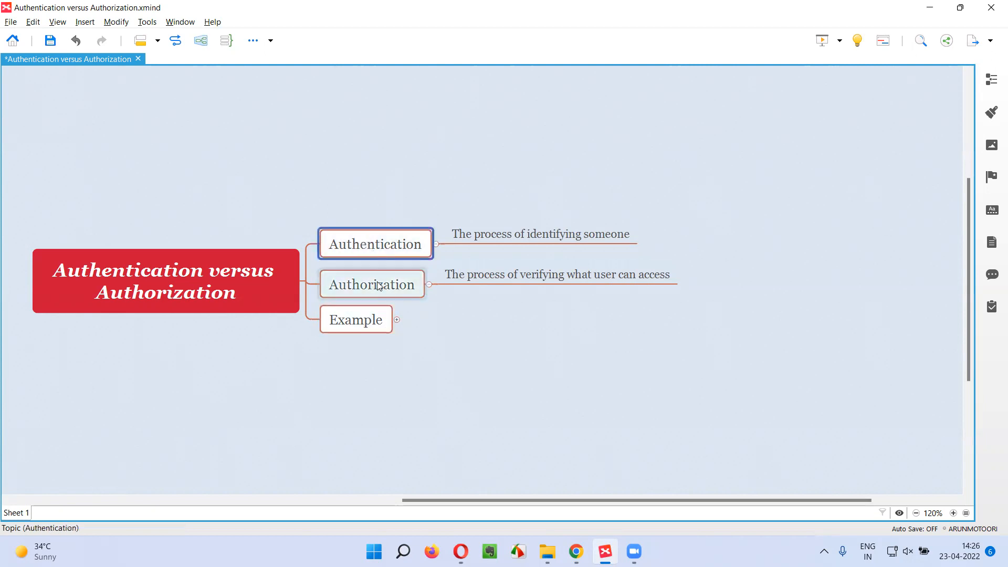
click(355, 320)
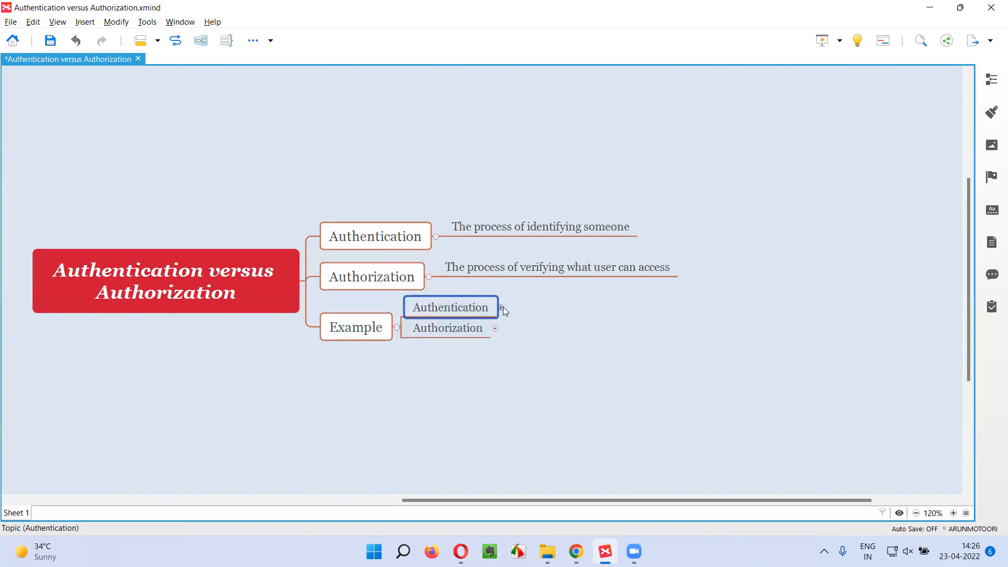
text(By providing credentials to login to application)
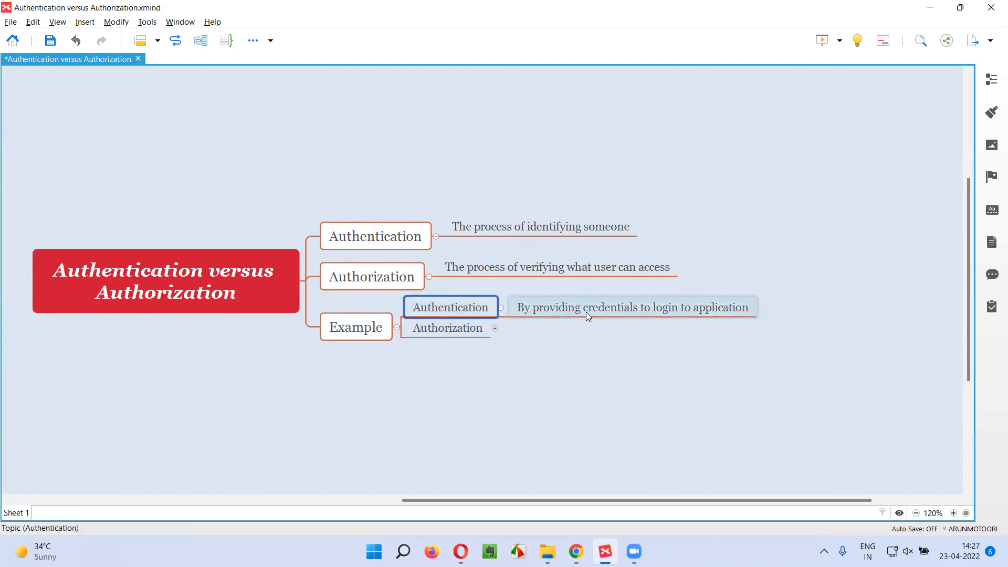
Step: Point out the Authentication definition alongside its credentials-login example topic
click(632, 307)
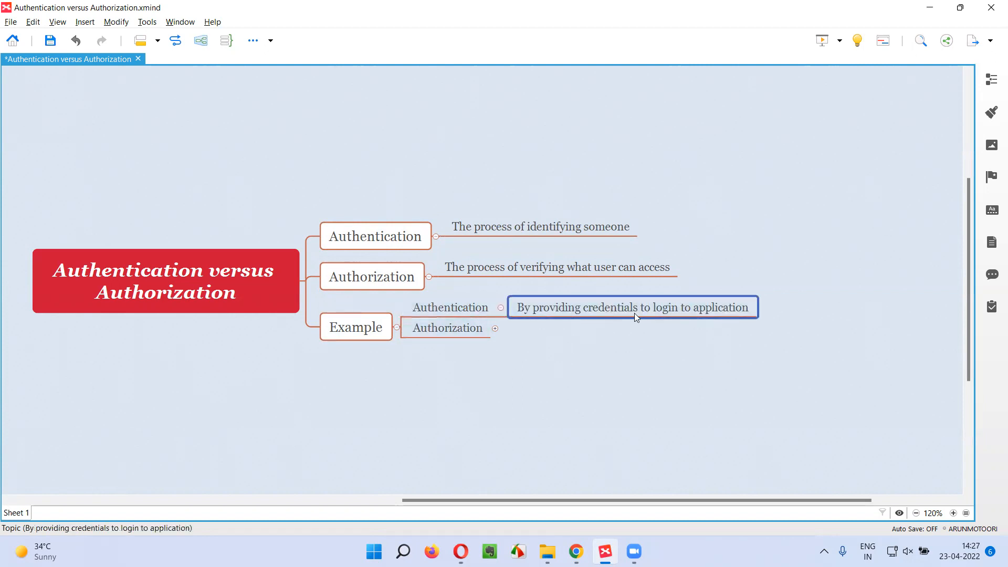
mouse_move(555, 239)
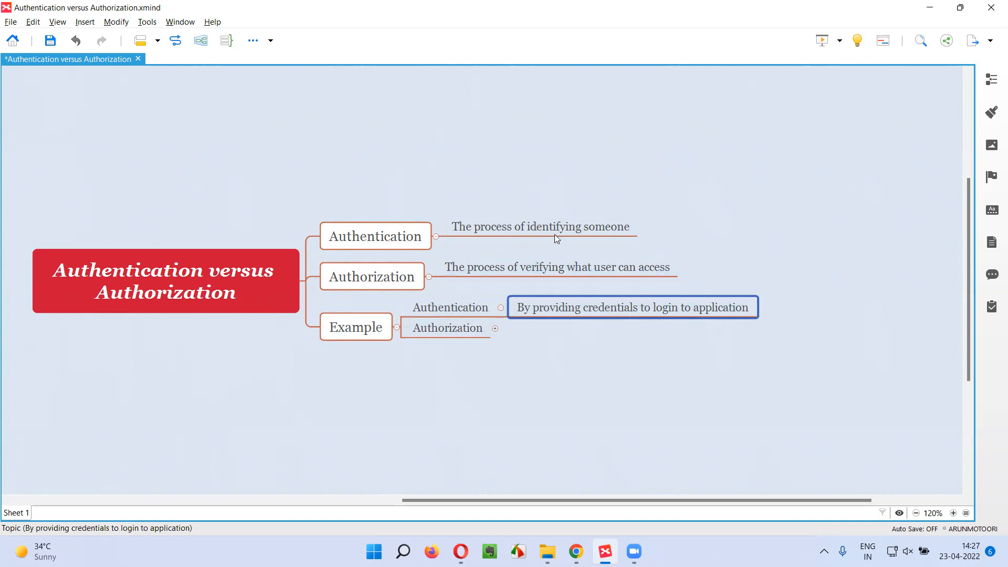
click(540, 226)
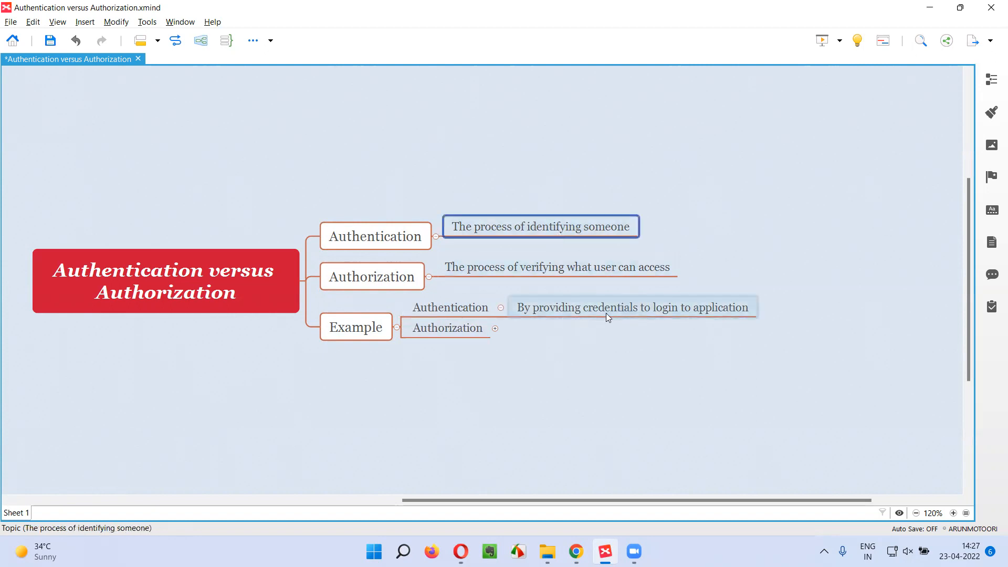
click(632, 306)
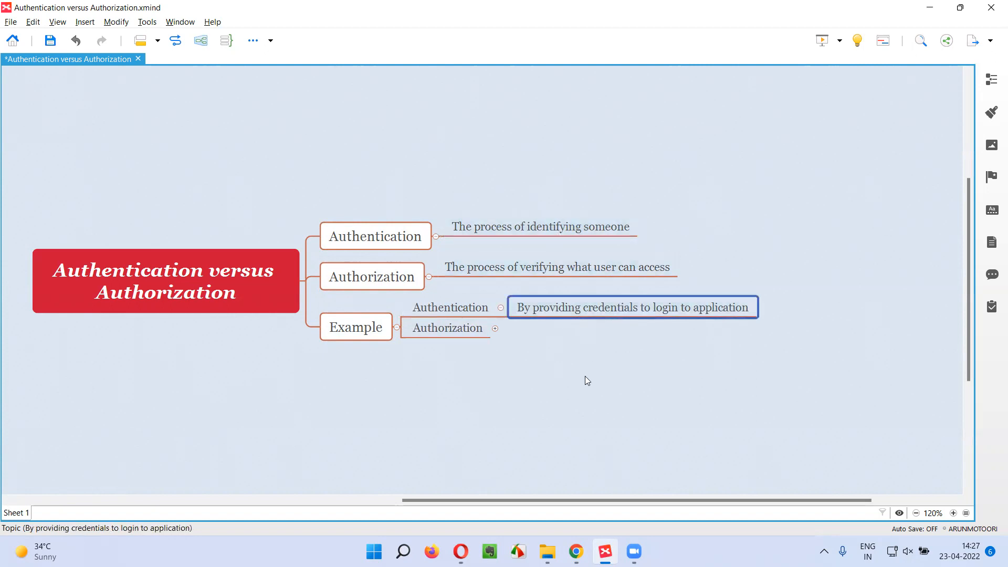
click(450, 307)
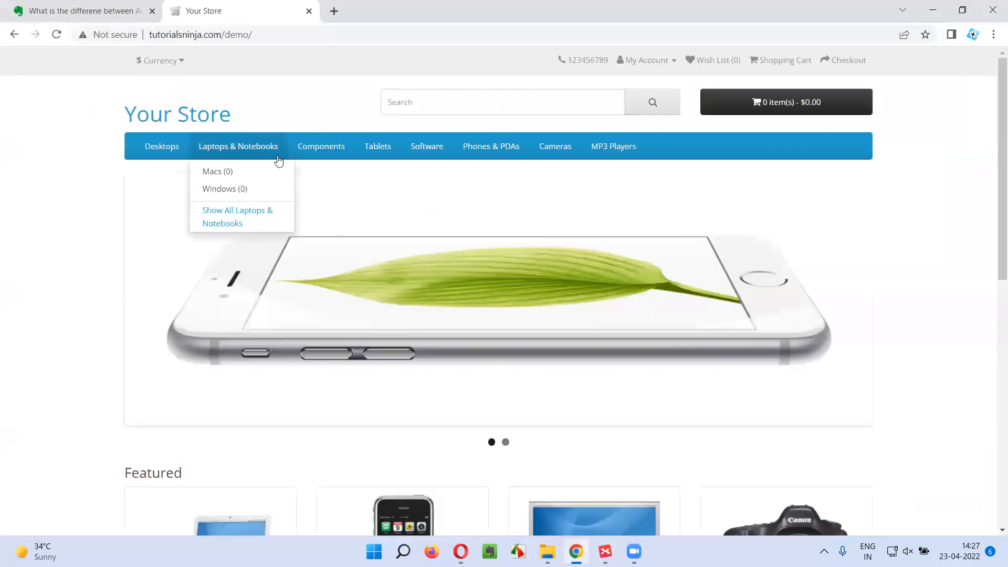
click(644, 60)
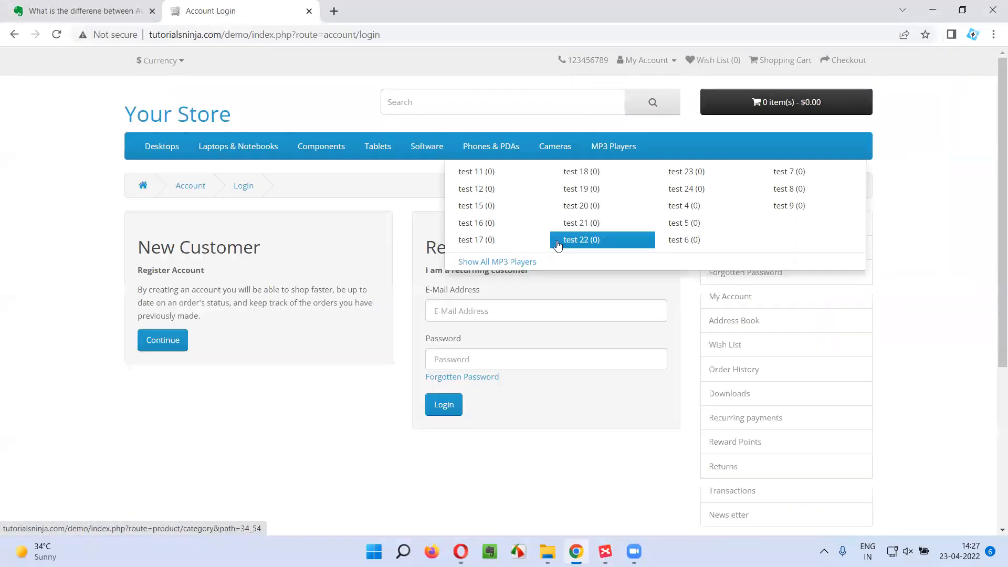
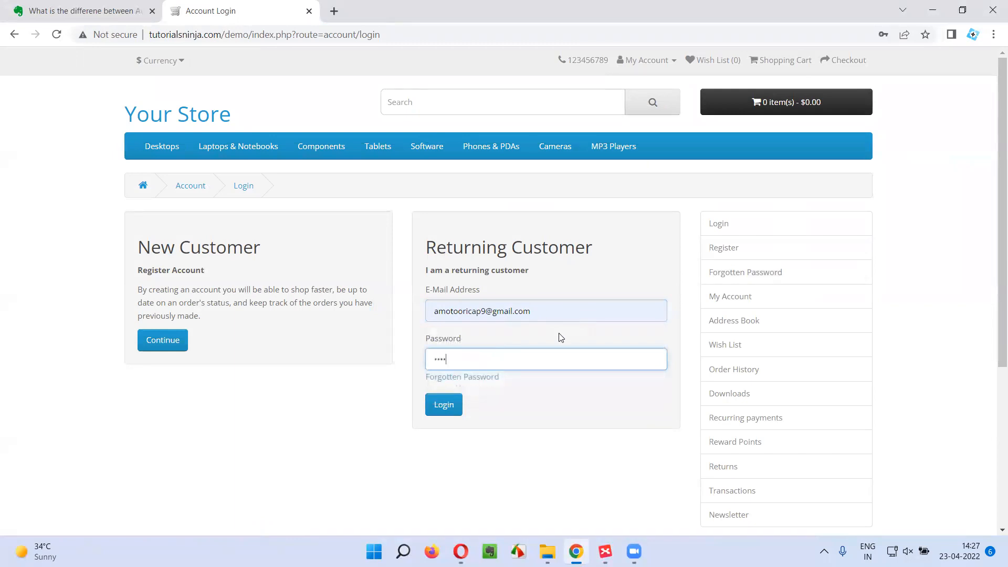
click(443, 405)
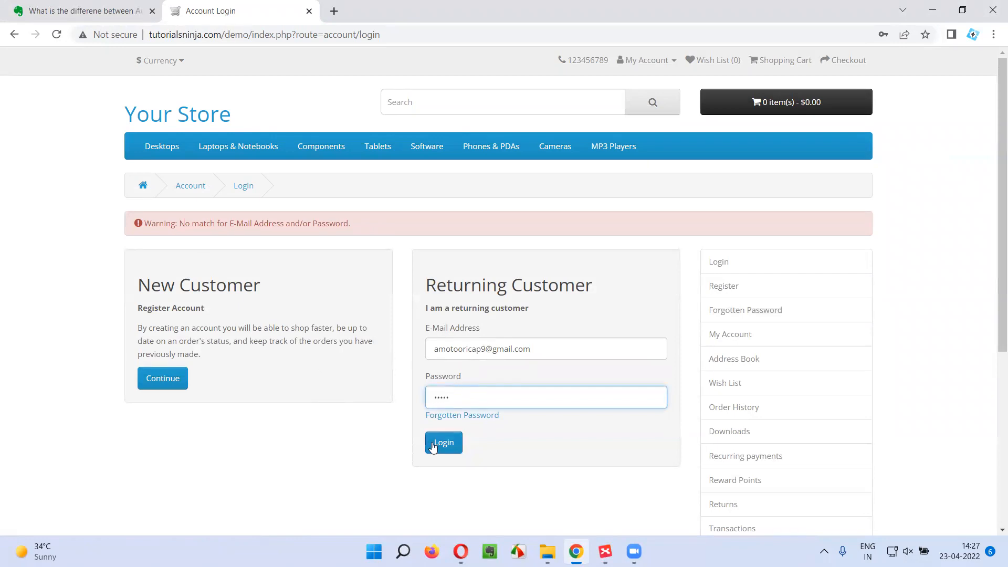
click(443, 442)
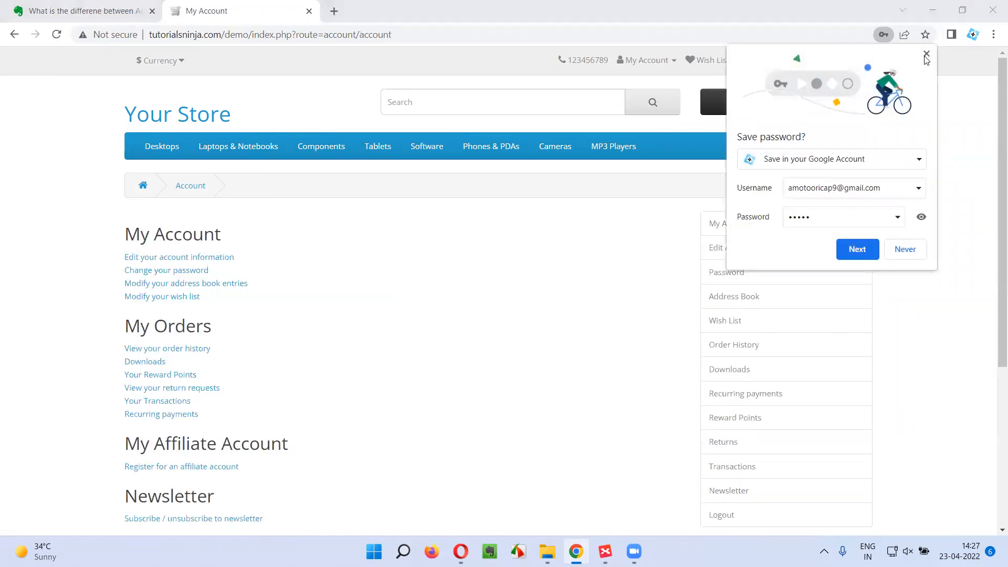
click(925, 54)
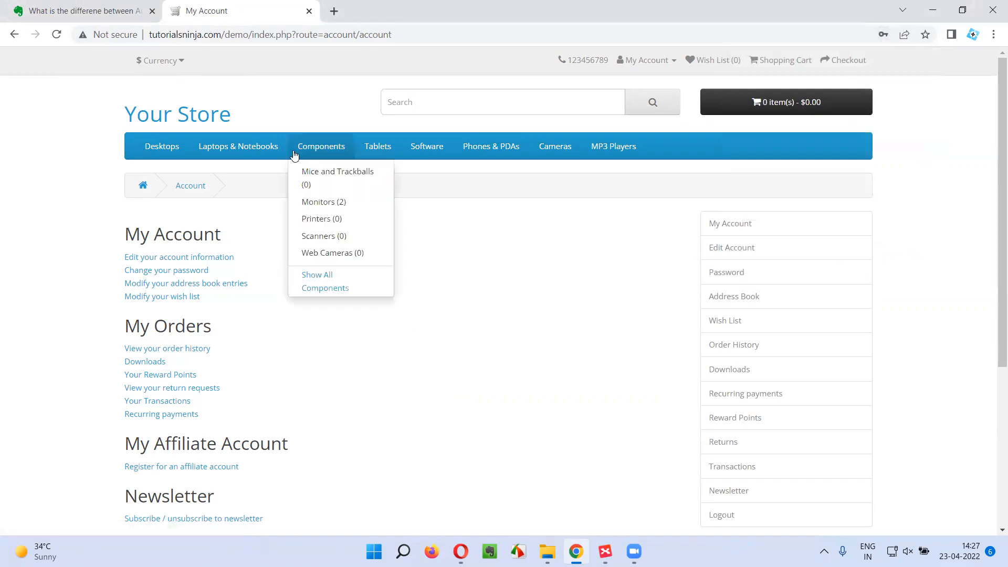
mouse_move(549, 300)
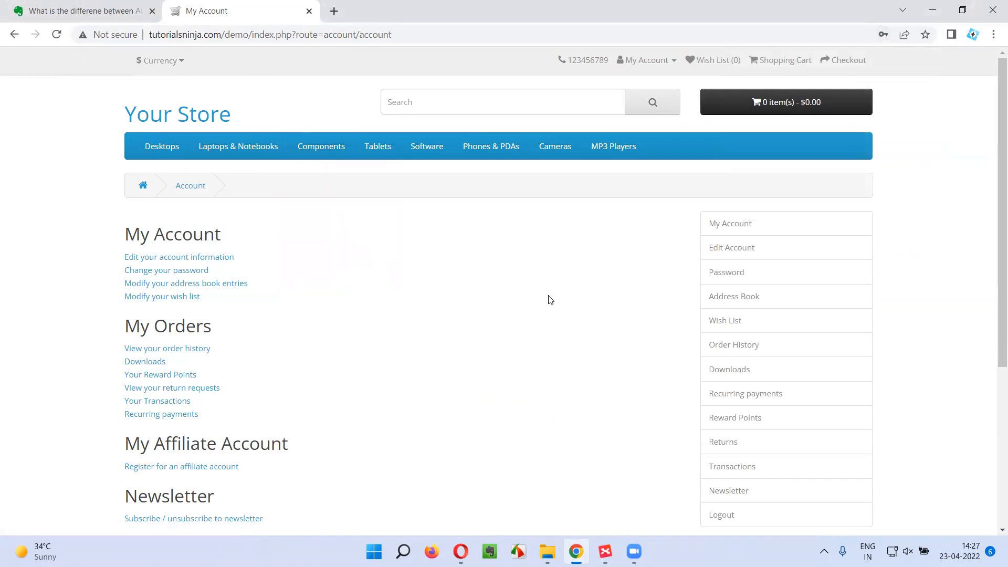
mouse_move(386, 340)
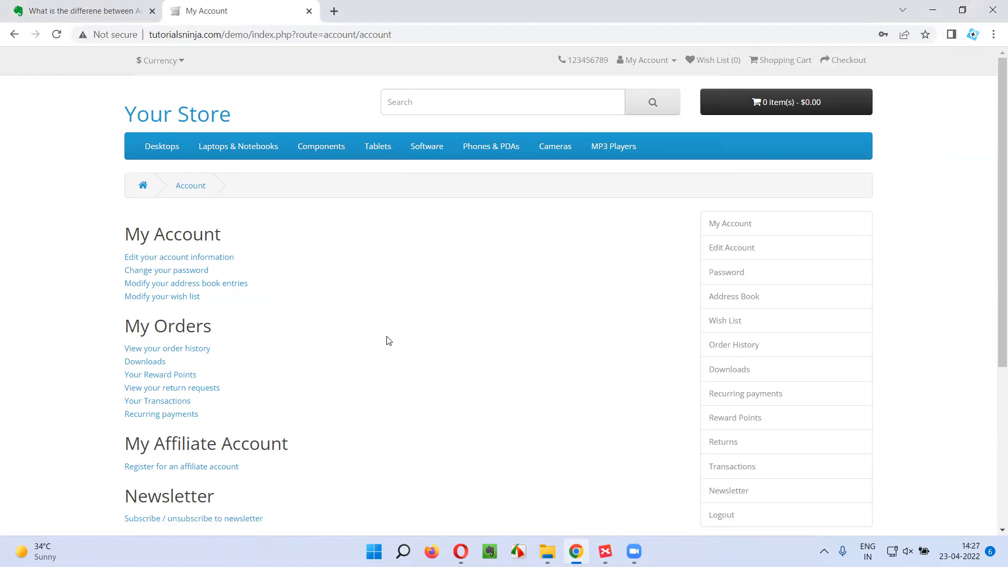
mouse_move(385, 268)
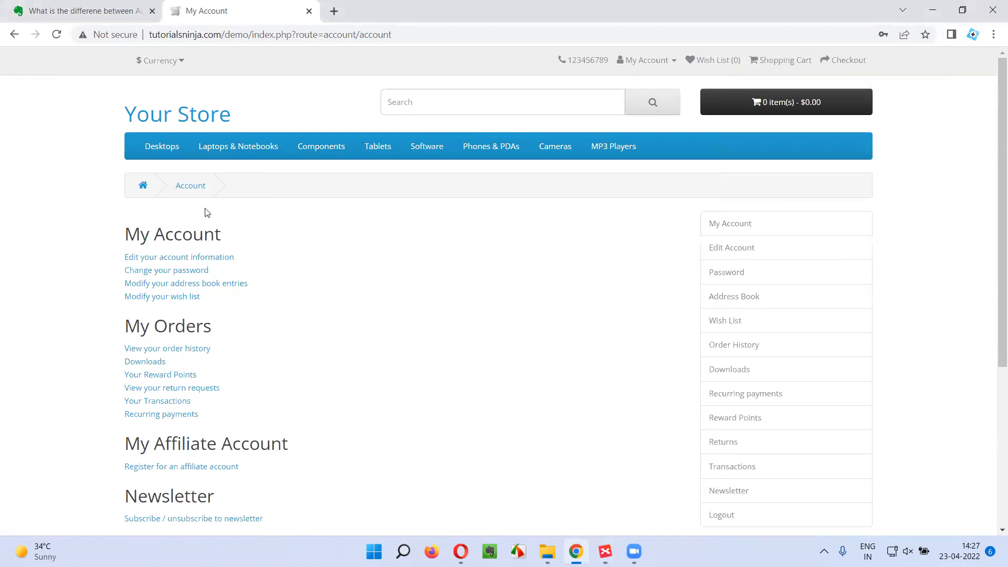
mouse_move(270, 115)
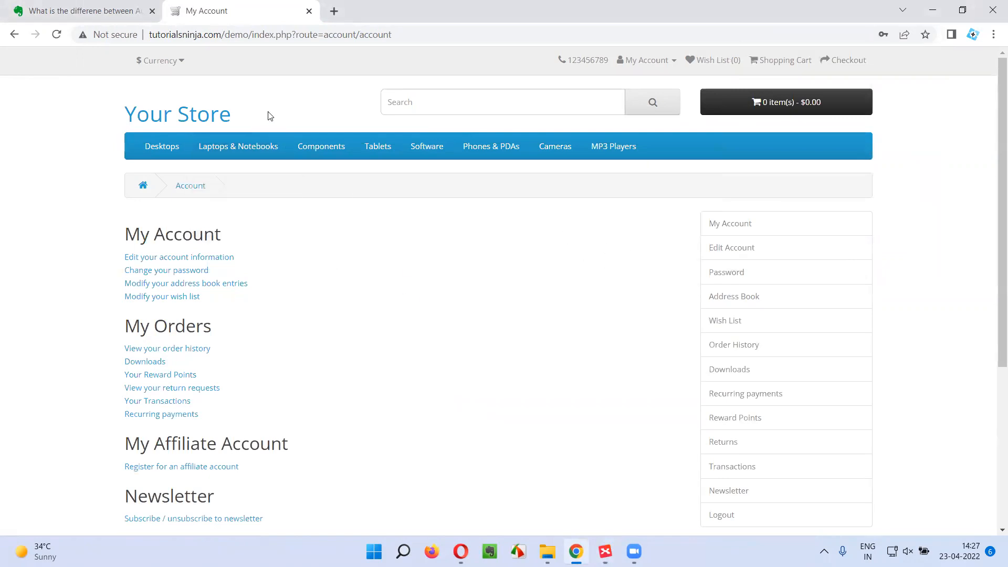
mouse_move(416, 261)
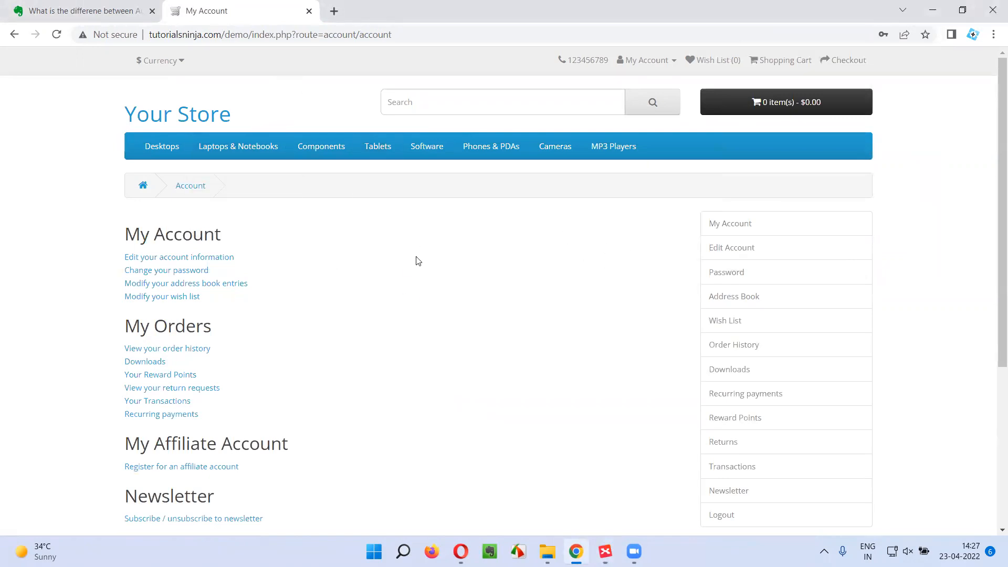
mouse_move(508, 315)
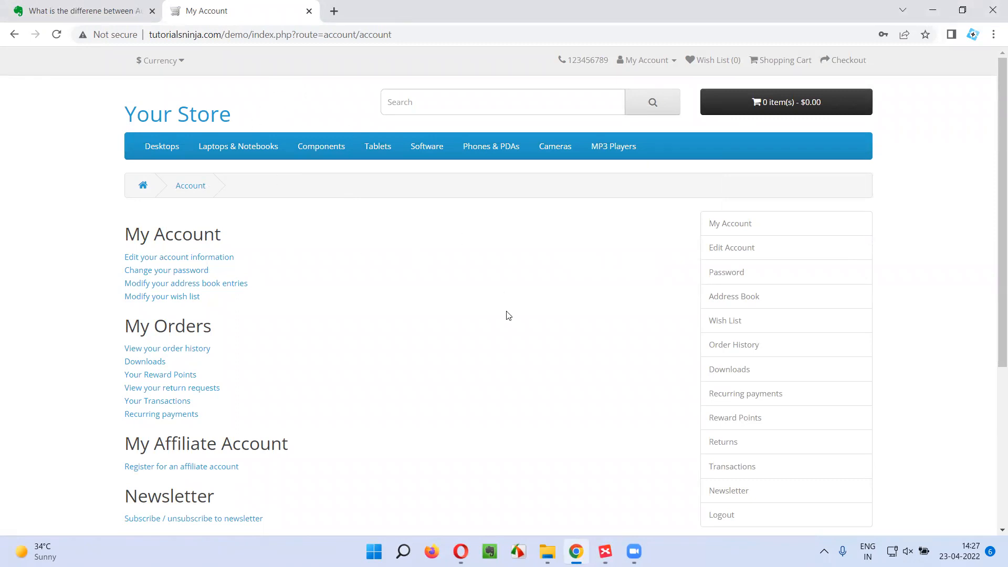
click(603, 552)
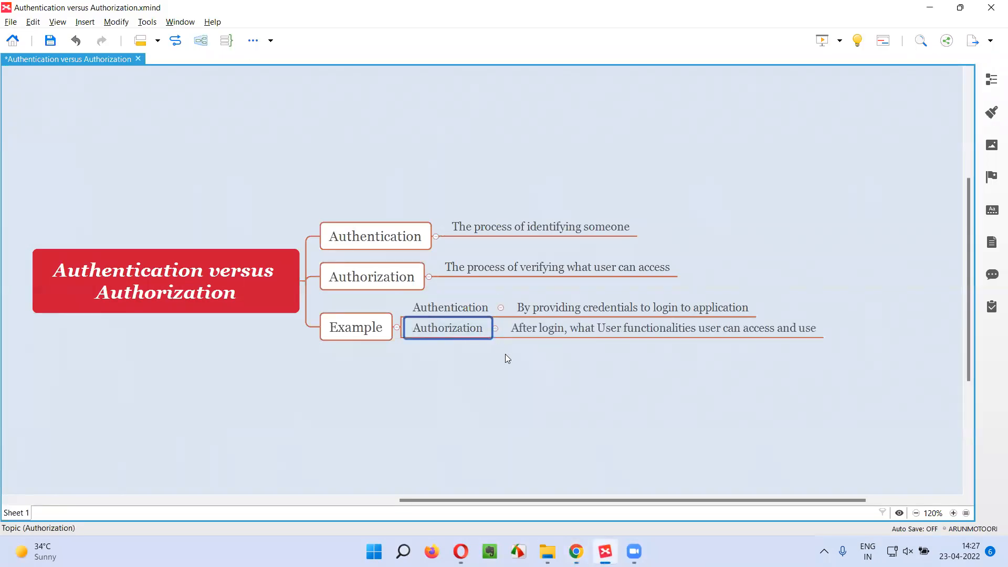
click(575, 552)
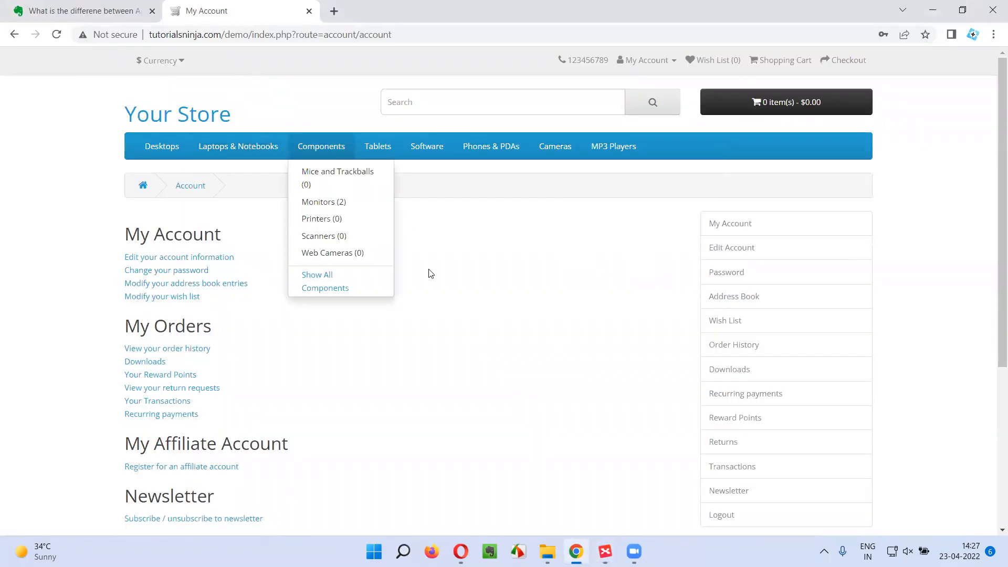
mouse_move(440, 317)
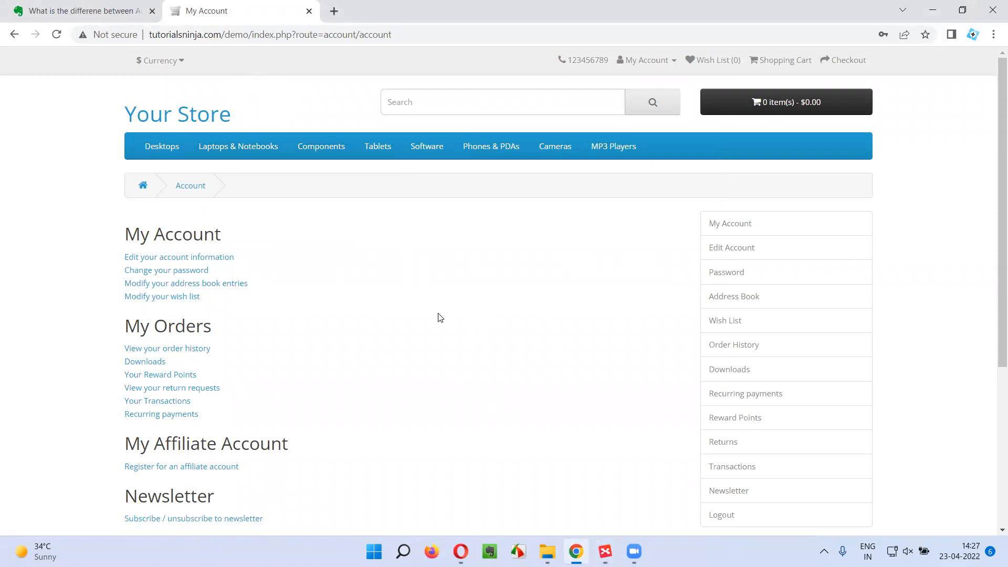
Step: Search the demo store for HP, listing the HP LP3065, and check the account menu
click(501, 102)
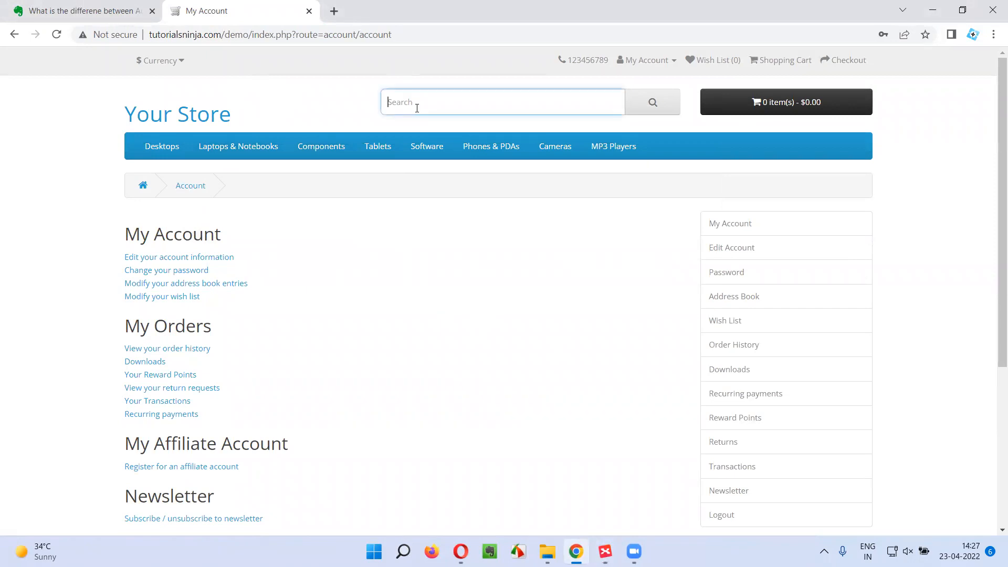
click(652, 101)
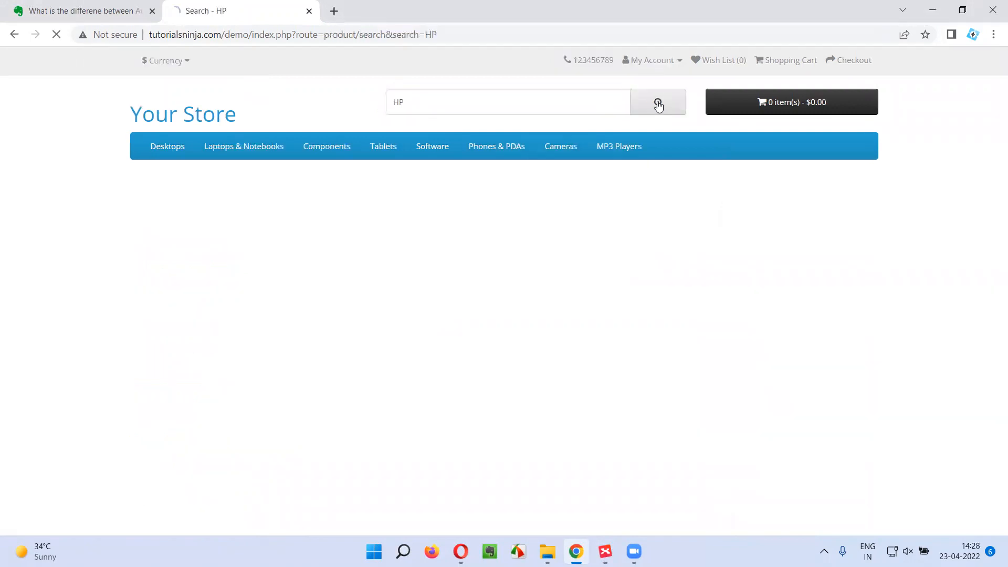
click(647, 59)
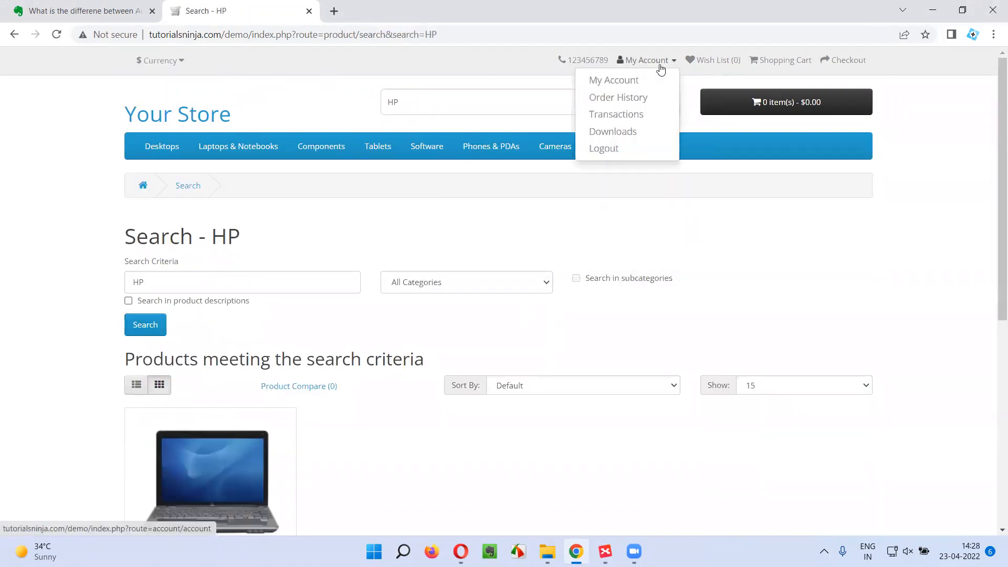
scroll(down, 3)
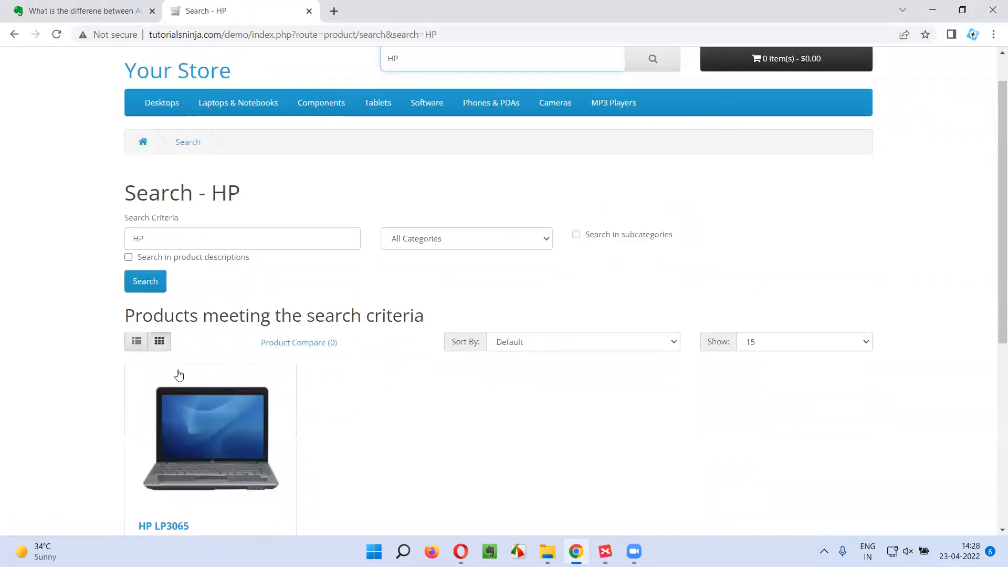
Step: Open the HP LP3065 product page and scroll through its $100.00 price and details
click(210, 437)
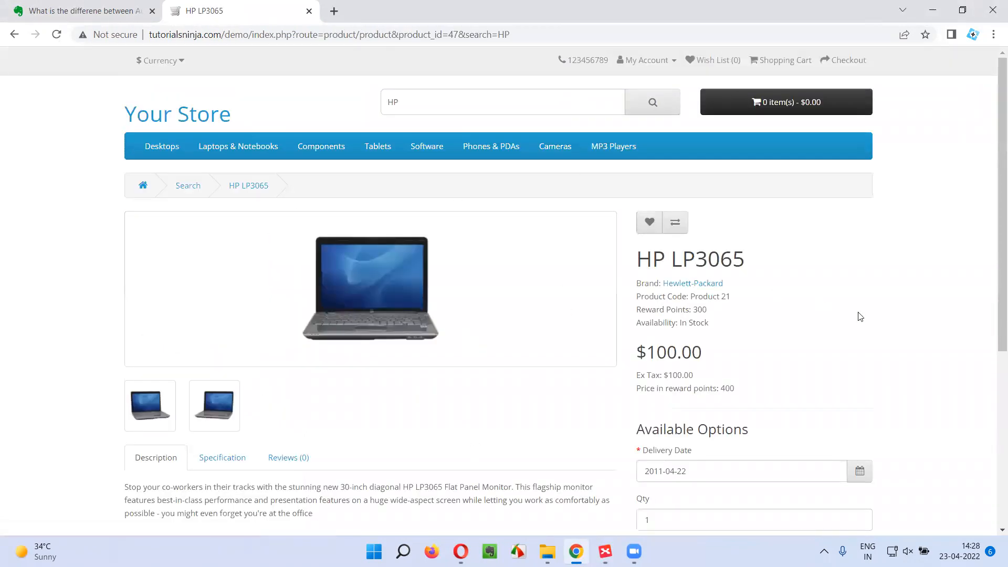
scroll(down, 3)
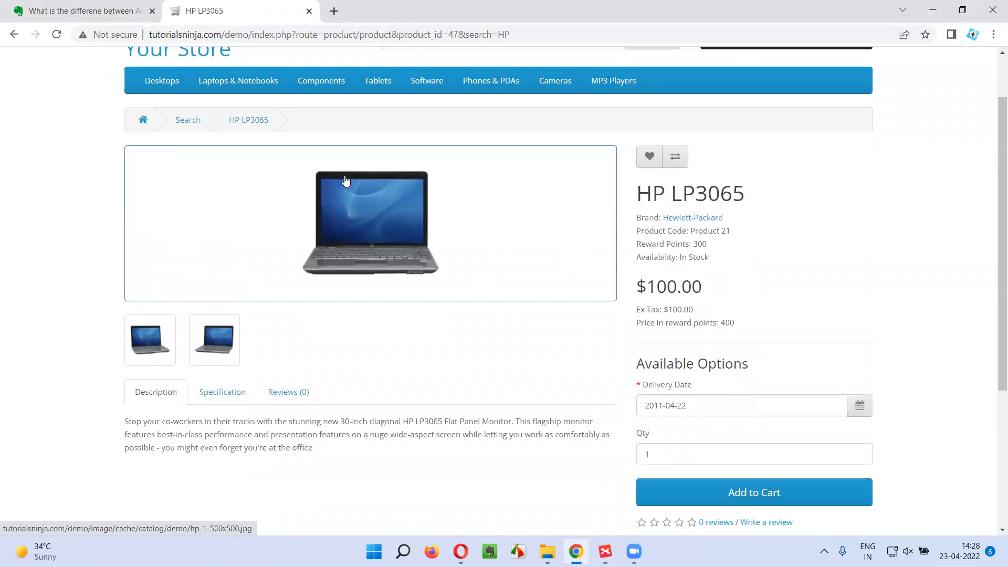
mouse_move(385, 246)
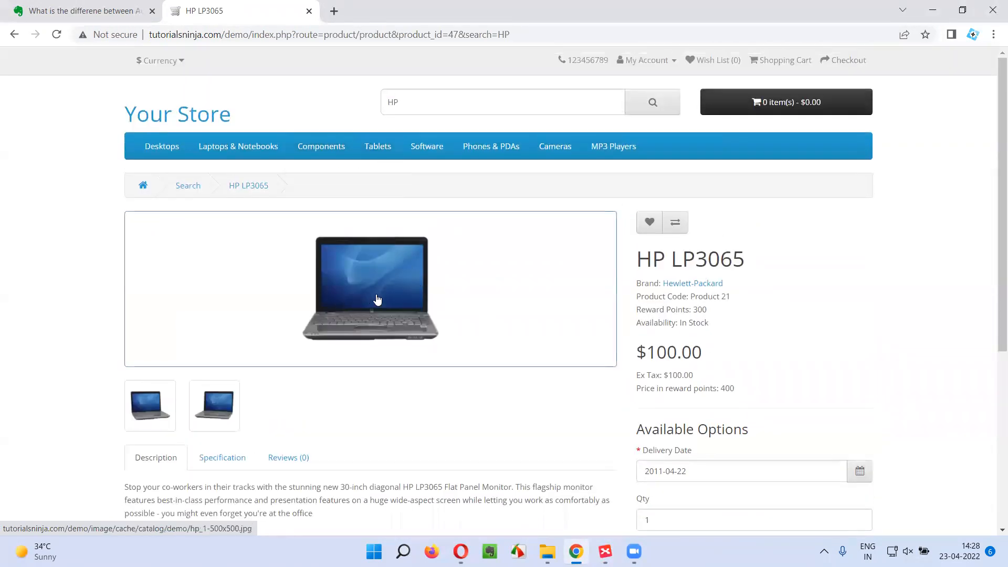
mouse_move(409, 292)
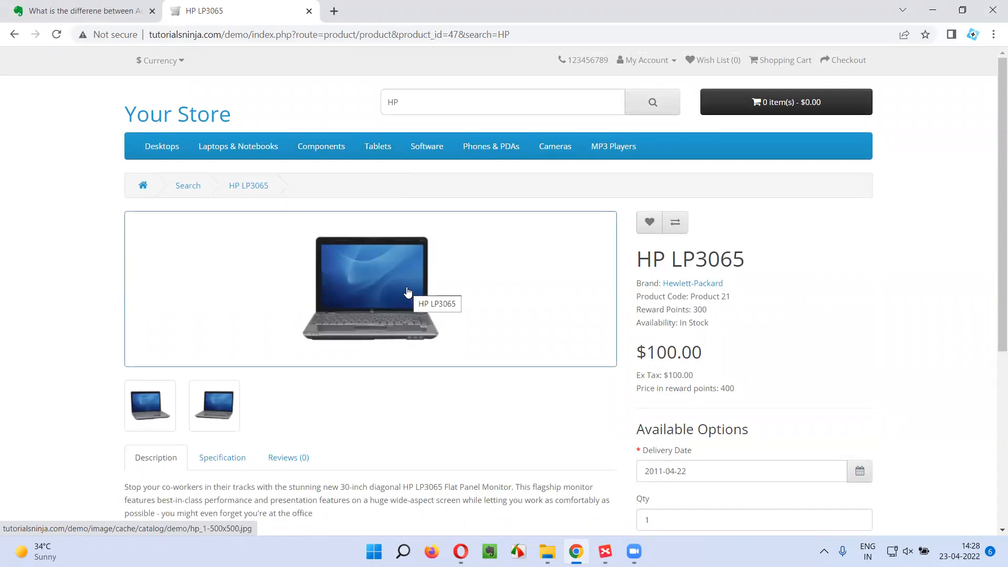
mouse_move(660, 302)
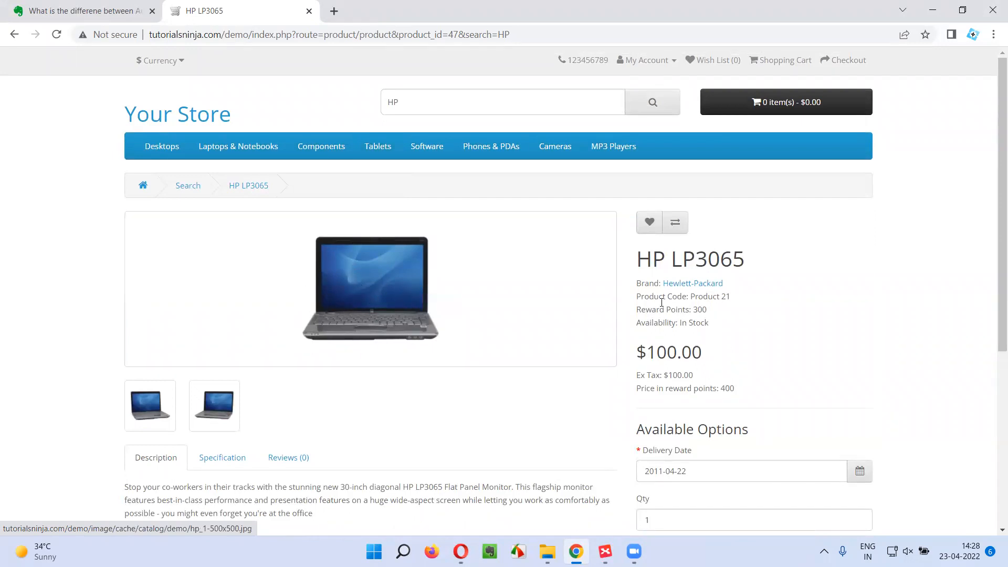
scroll(down, 3)
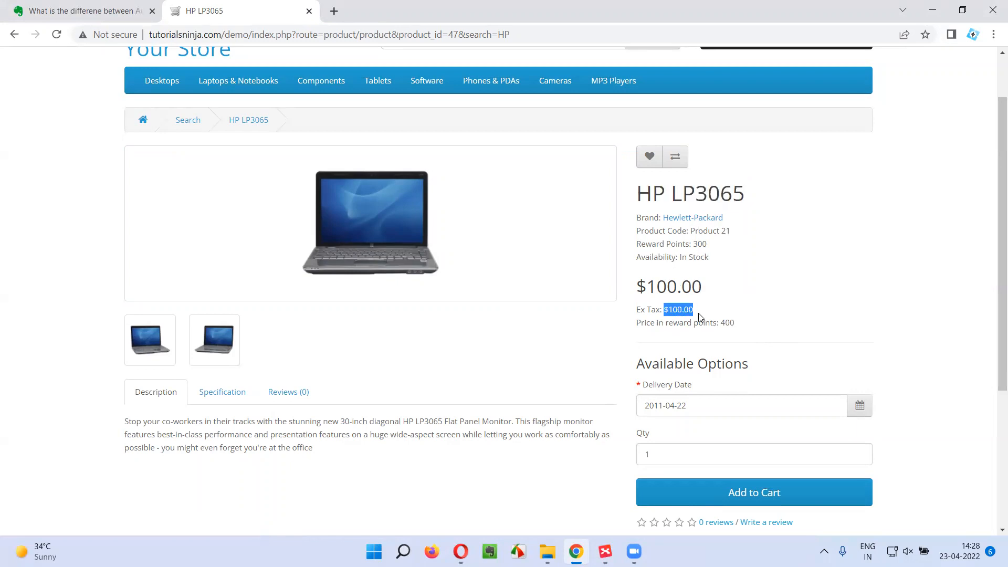
mouse_move(613, 497)
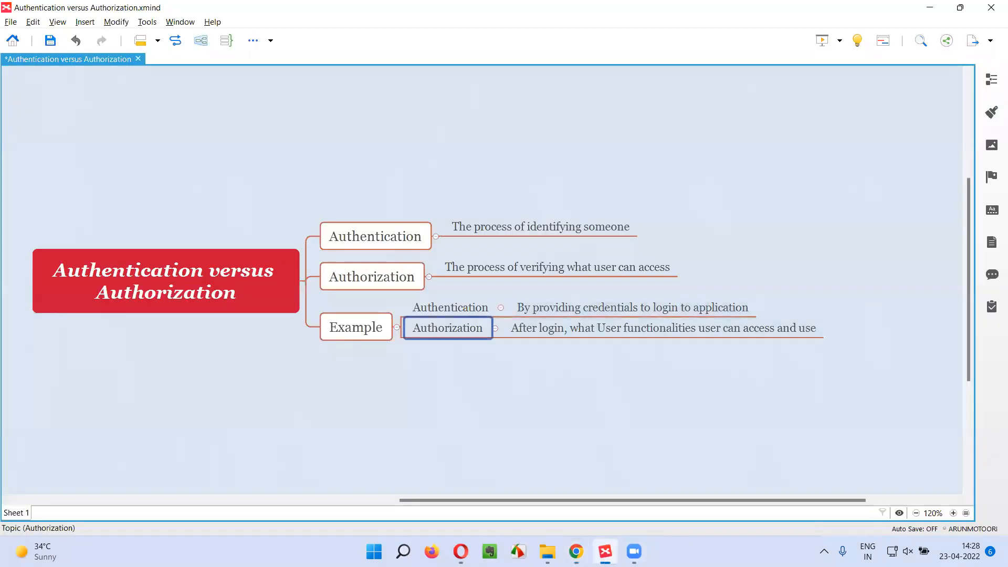
click(575, 551)
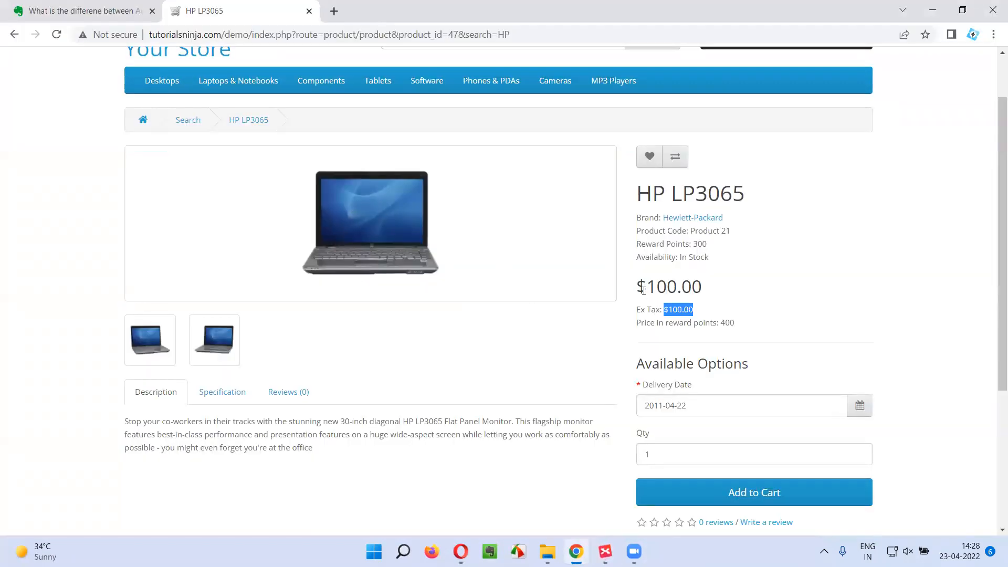
double_click(668, 286)
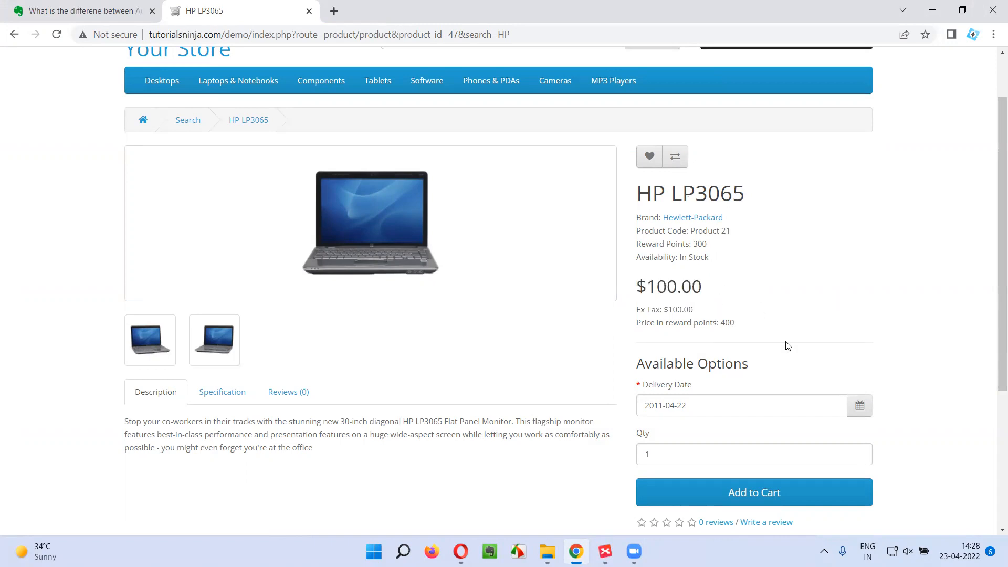
Step: Revisit XMind's Authentication and Authorization example topics, then return to the Evernote note
click(603, 550)
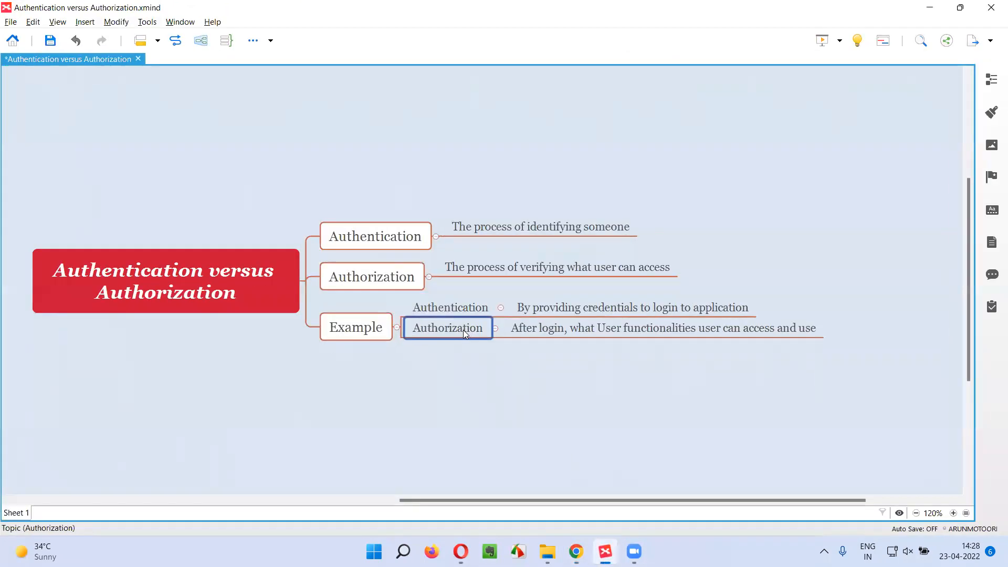
mouse_move(466, 344)
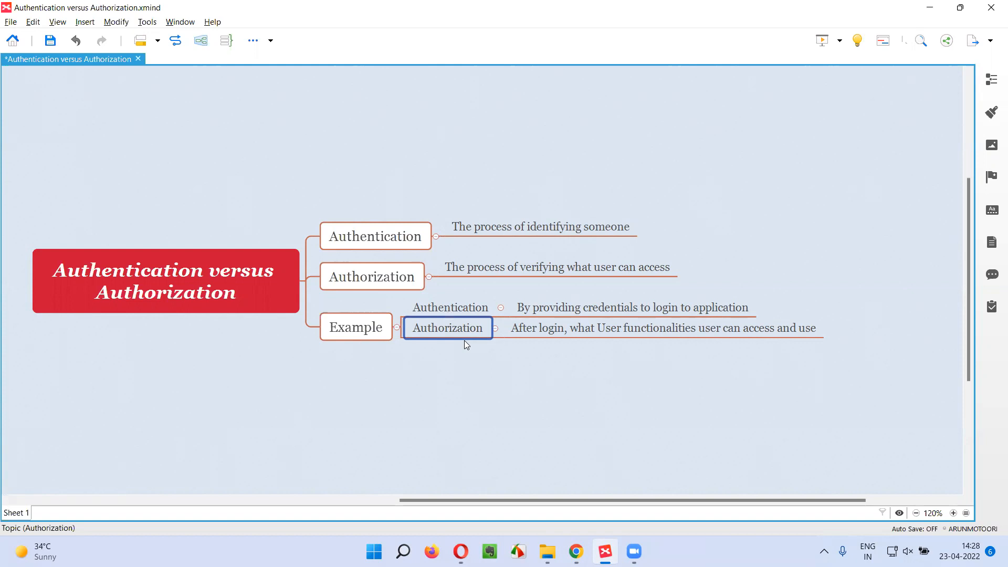
click(450, 307)
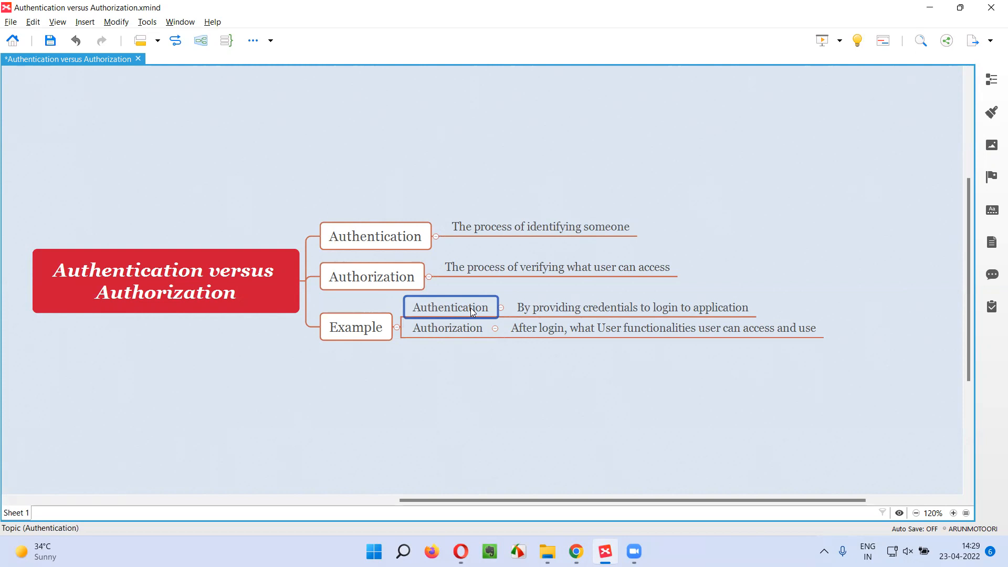
click(662, 328)
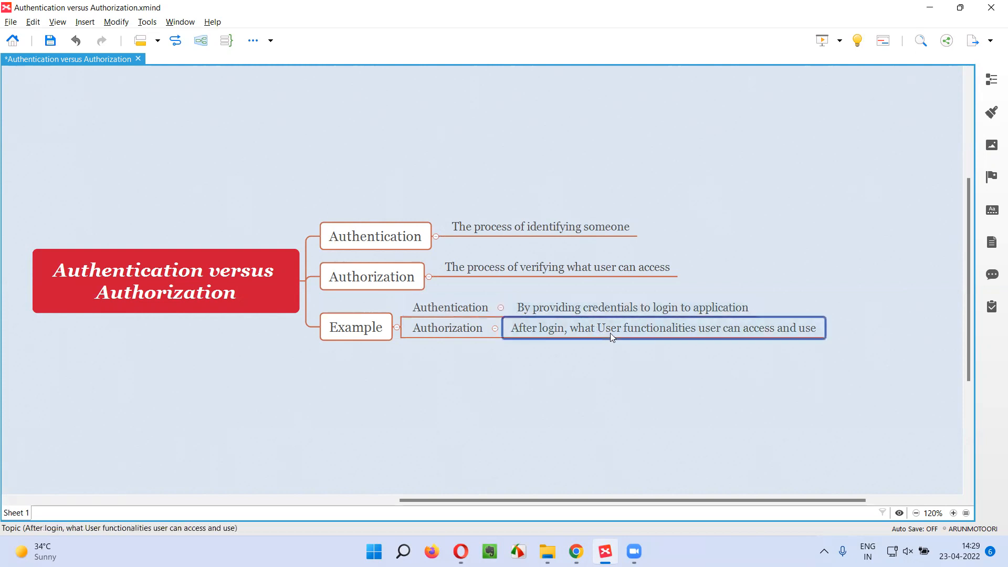
click(446, 328)
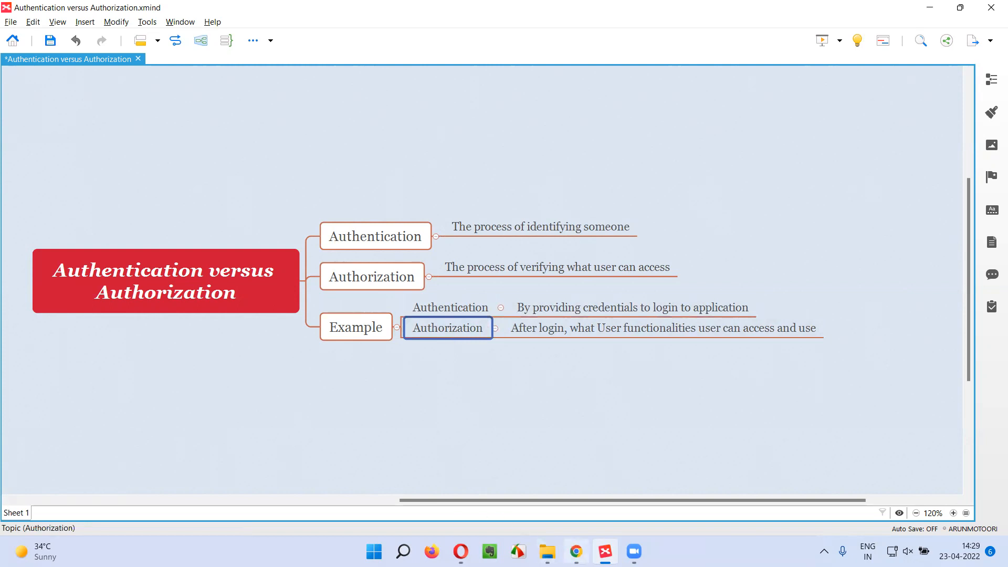
click(575, 552)
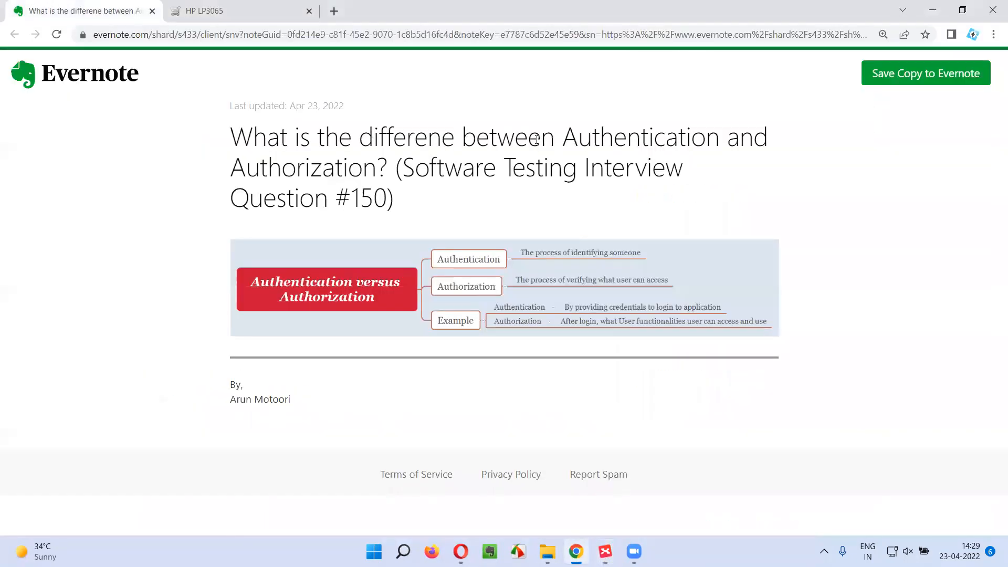